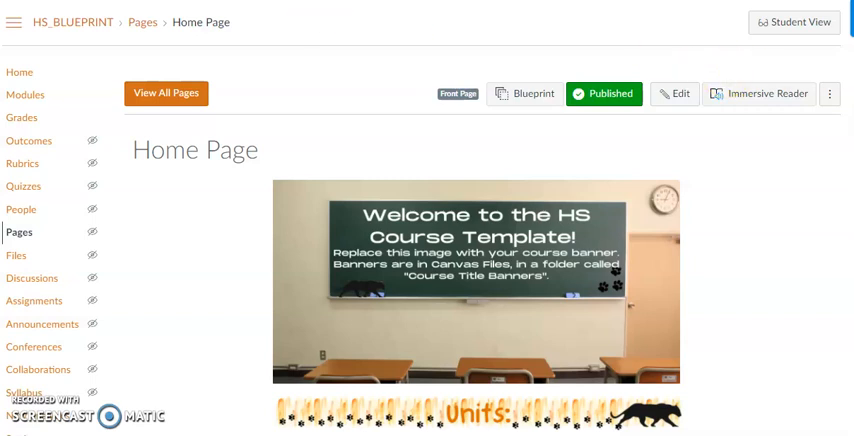
Review the Home Page content and open it for editing.
{"action": "scroll", "scroll_direction": "down", "scroll_amount": 3}
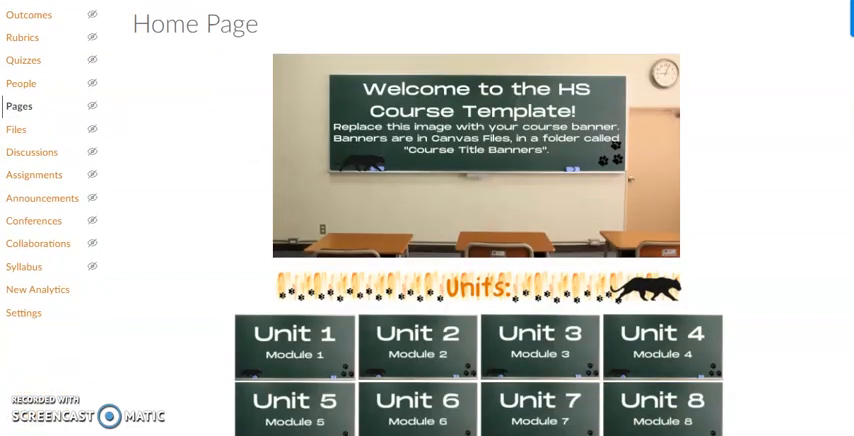
{"action": "scroll", "scroll_direction": "down", "scroll_amount": 3}
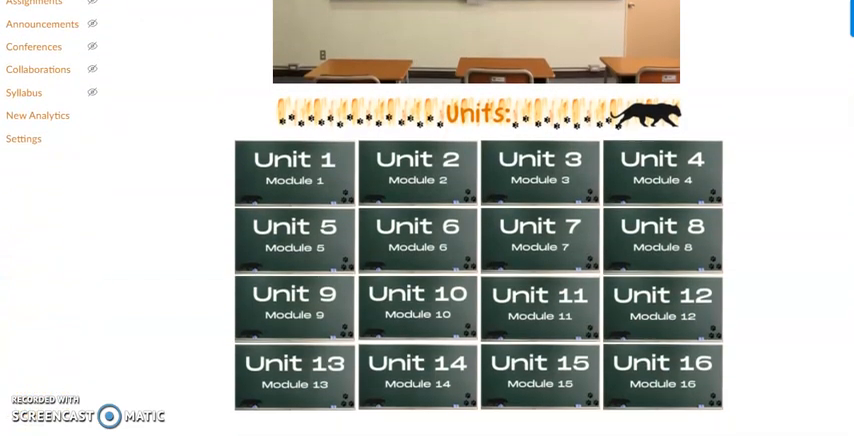
{"action": "scroll", "scroll_direction": "down", "scroll_amount": 3}
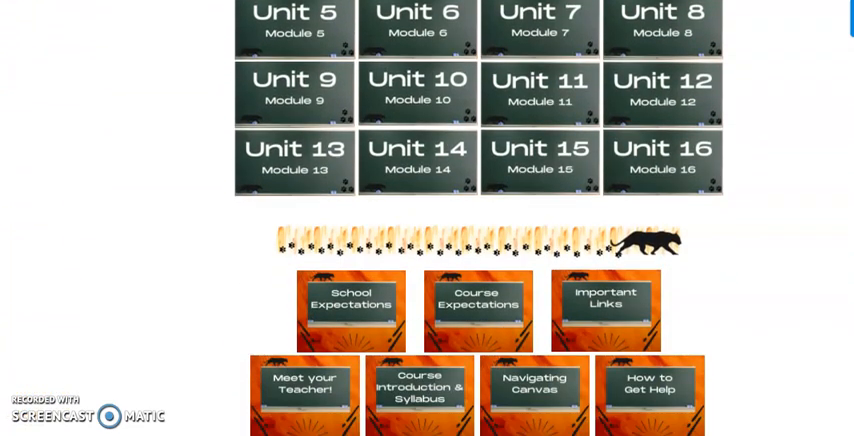
{"action": "scroll", "scroll_direction": "down", "scroll_amount": 3}
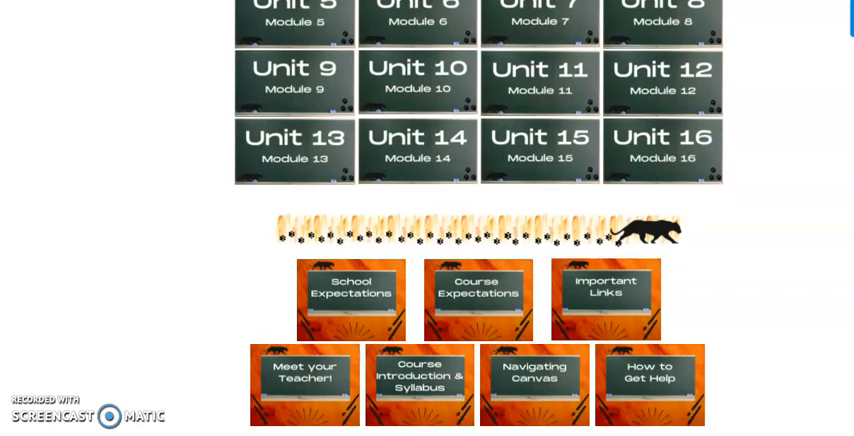
{"action": "scroll", "scroll_direction": "up", "scroll_amount": 3}
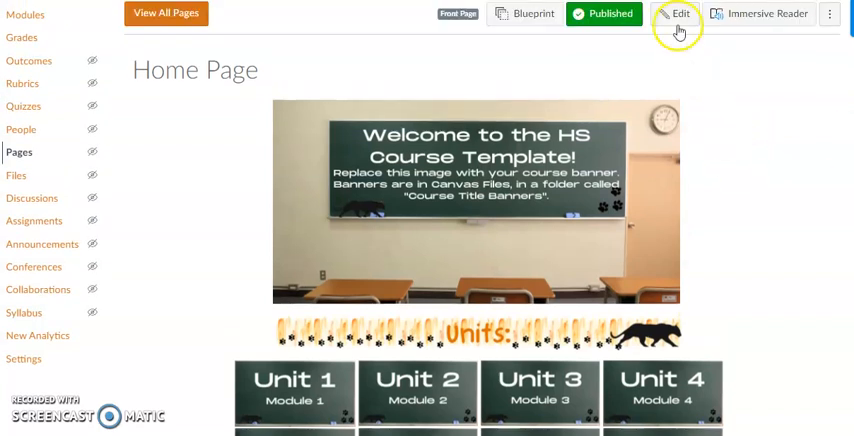
{"action": "left_click", "coordinate": [678, 14]}
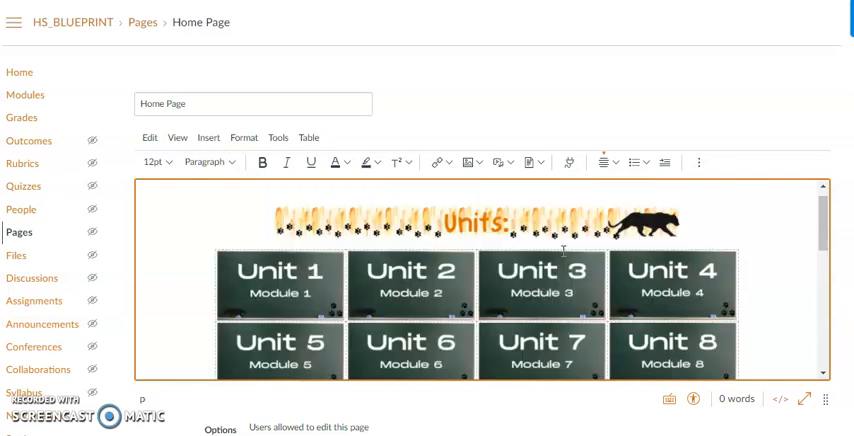
Bring up the Course Images gallery from the editor's image options.
{"action": "left_click", "coordinate": [476, 162]}
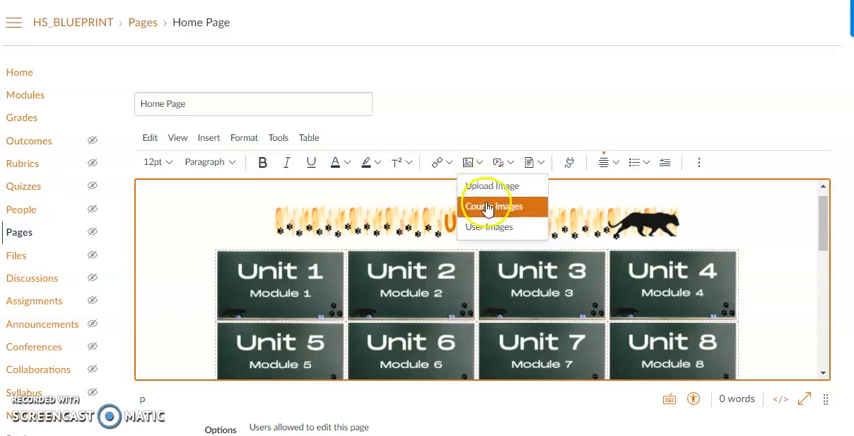
{"action": "left_click", "coordinate": [488, 206]}
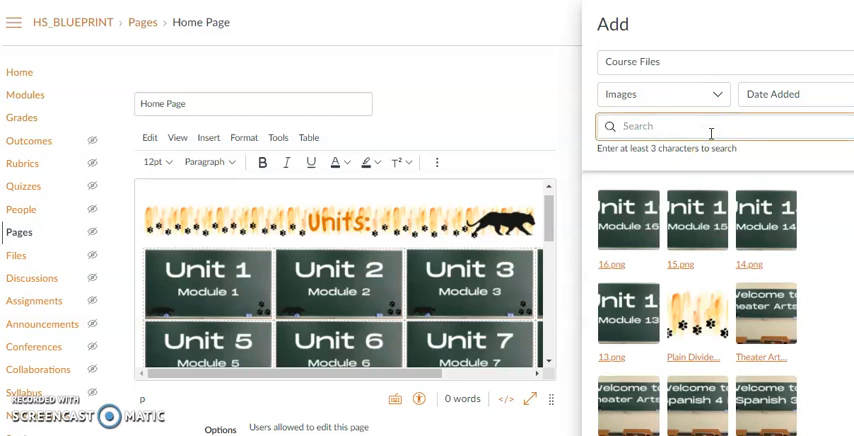
Search 'spa' in Course Images and embed the Spanish 4 H.png banner at the top of the page.
{"action": "type", "text": "span"}
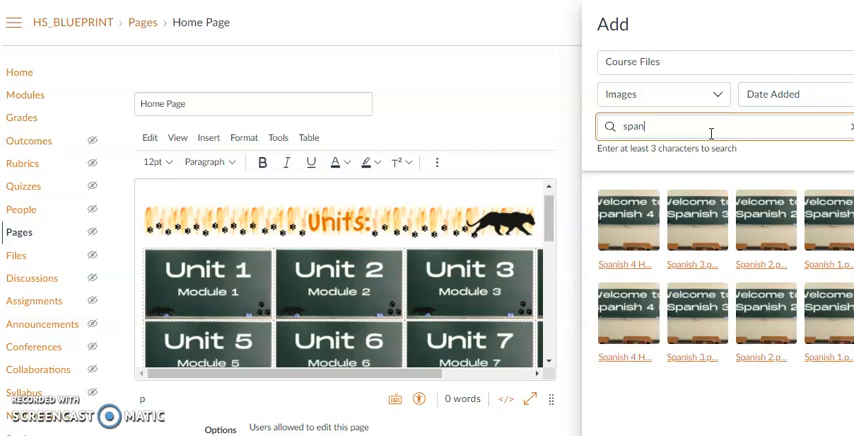
{"action": "mouse_move", "coordinate": [650, 210]}
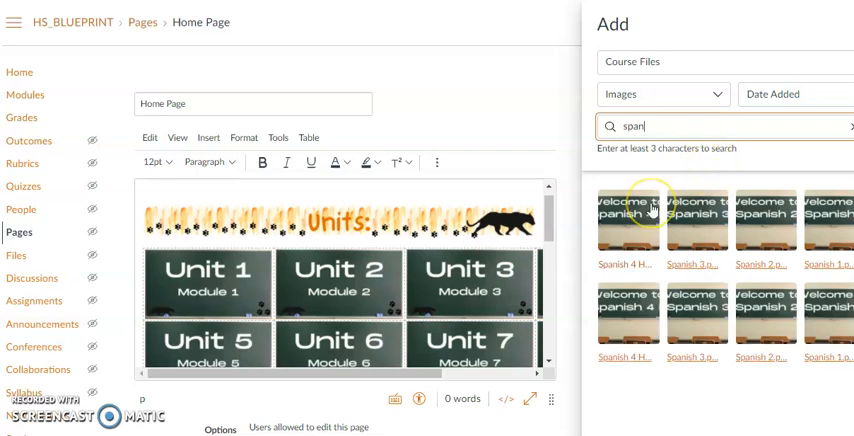
{"action": "mouse_move", "coordinate": [632, 212]}
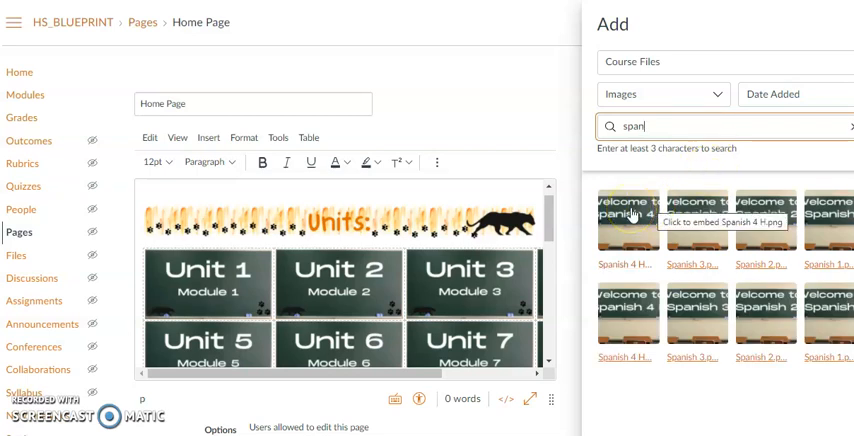
{"action": "left_click", "coordinate": [626, 218]}
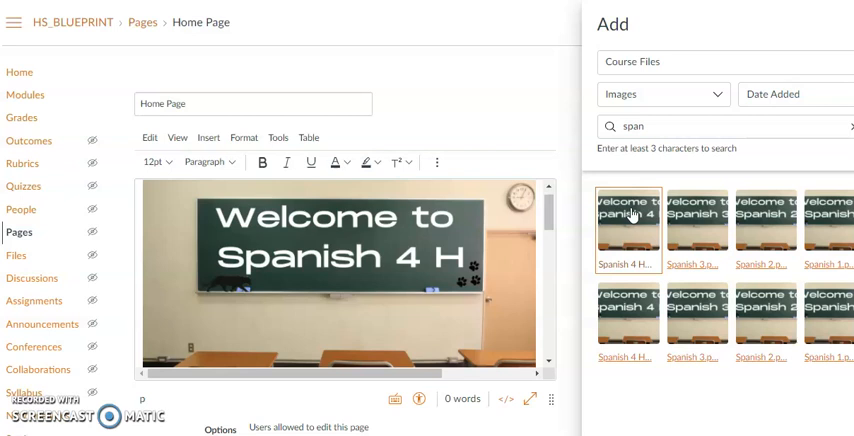
{"action": "left_click", "coordinate": [626, 224]}
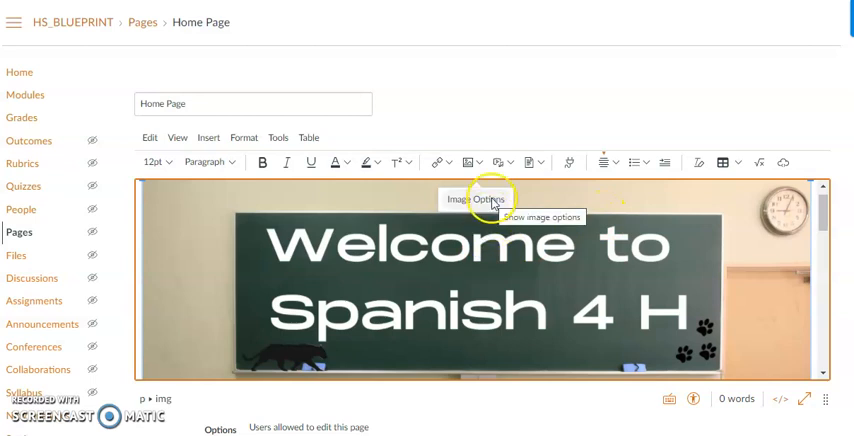
Set the embedded Spanish 4 H banner to Large size via Image Options.
{"action": "left_click", "coordinate": [492, 196]}
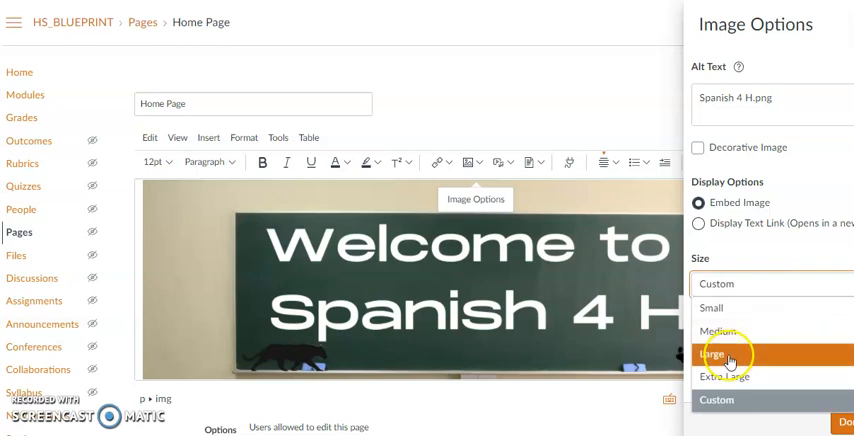
{"action": "left_click", "coordinate": [724, 378]}
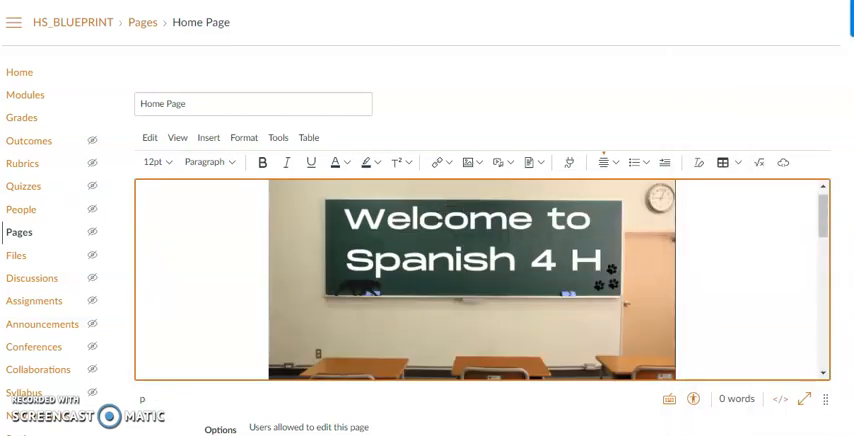
{"action": "scroll", "scroll_direction": "down", "scroll_amount": 3}
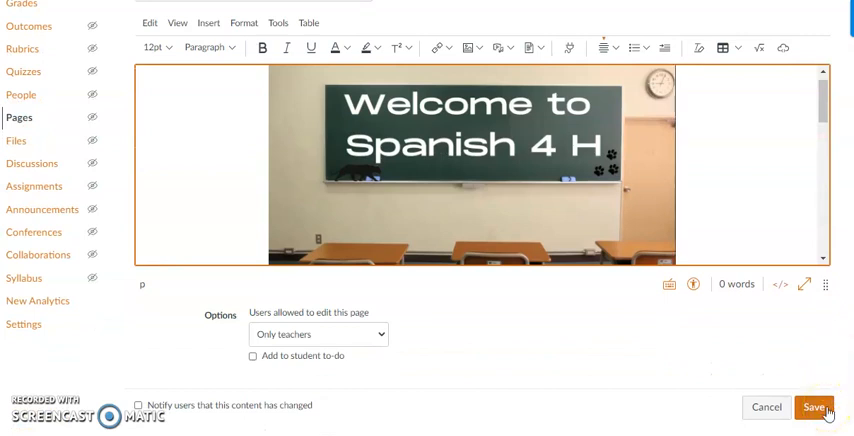
{"action": "mouse_move", "coordinate": [696, 362]}
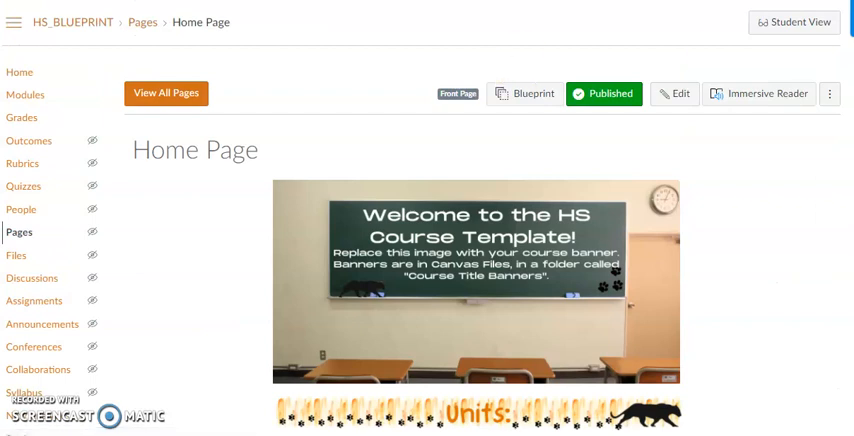
{"action": "scroll", "scroll_direction": "down", "scroll_amount": 3}
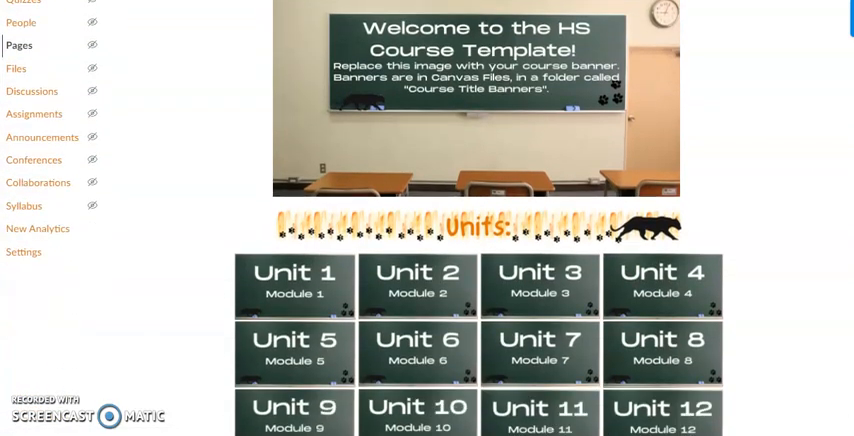
{"action": "scroll", "scroll_direction": "down", "scroll_amount": 3}
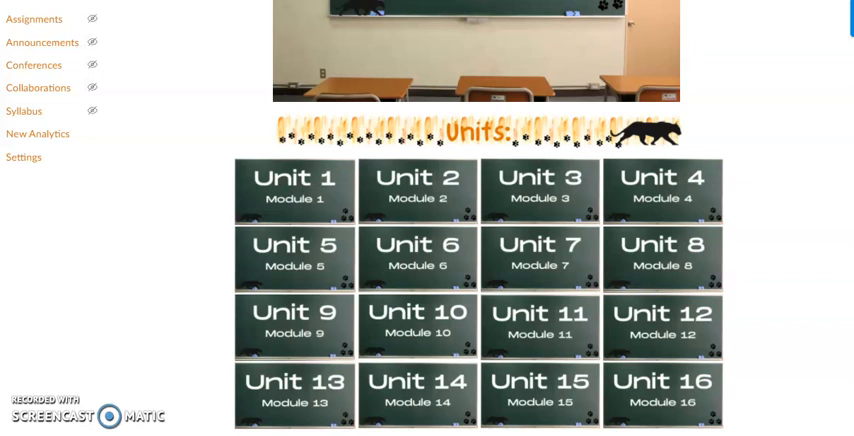
{"action": "scroll", "scroll_direction": "down", "scroll_amount": 3}
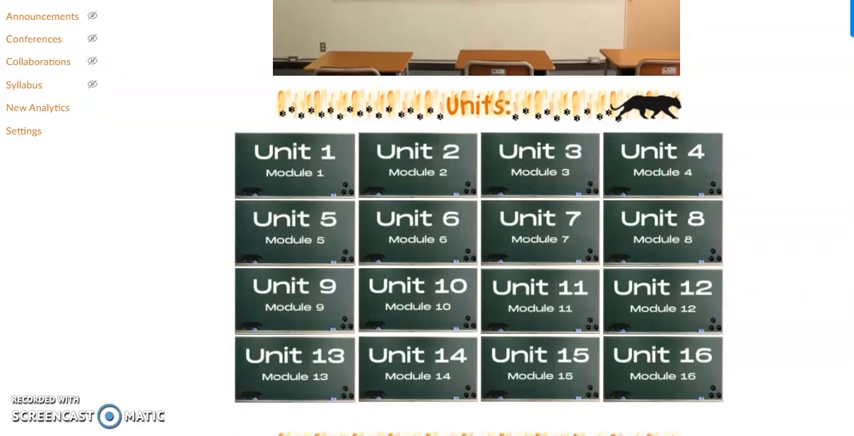
{"action": "scroll", "scroll_direction": "down", "scroll_amount": 3}
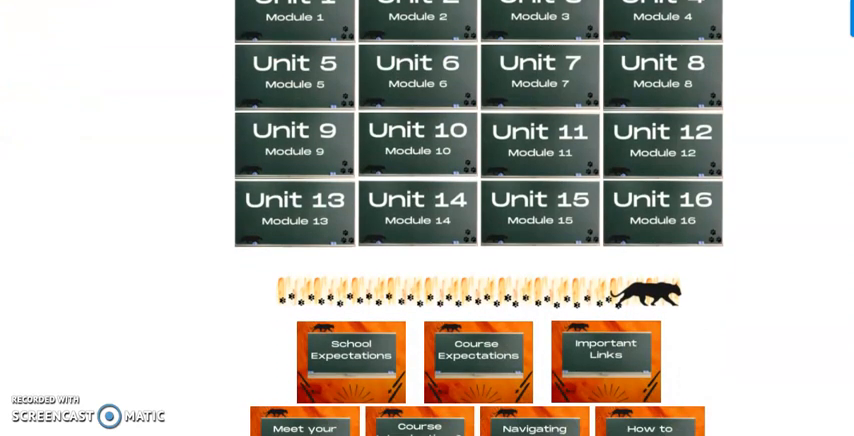
{"action": "scroll", "scroll_direction": "down", "scroll_amount": 3}
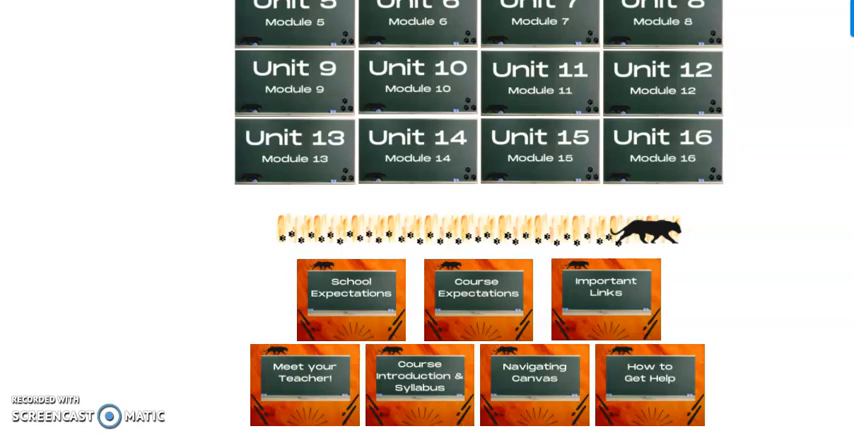
{"action": "scroll", "scroll_direction": "up", "scroll_amount": 3}
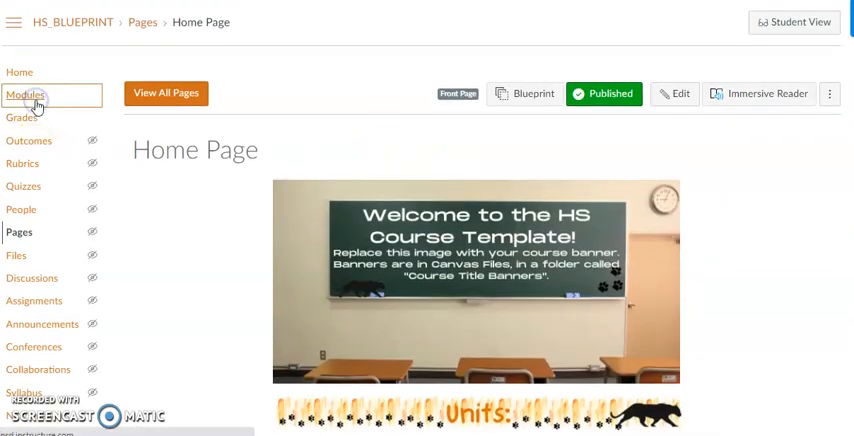
From Modules, open the Welcome module's settings and cancel without changes.
{"action": "left_click", "coordinate": [26, 96]}
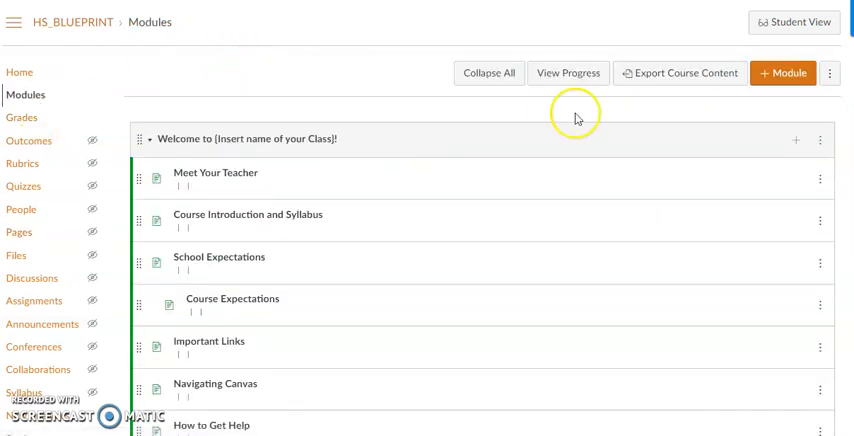
{"action": "mouse_move", "coordinate": [804, 112]}
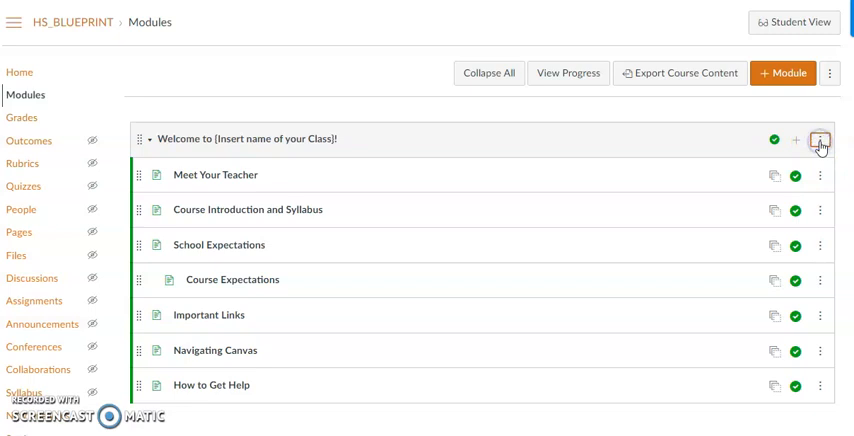
{"action": "left_click", "coordinate": [820, 140]}
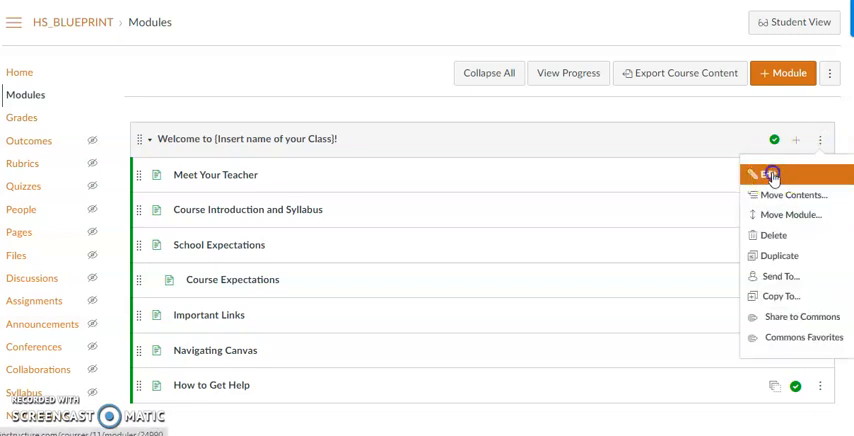
{"action": "left_click", "coordinate": [764, 174]}
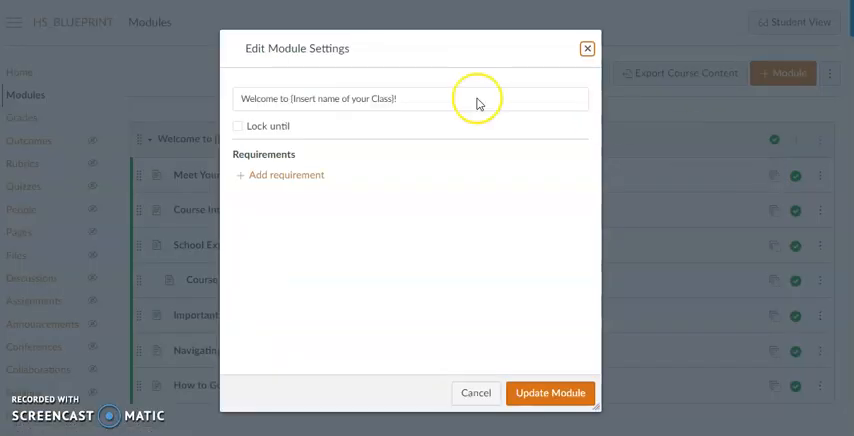
{"action": "mouse_move", "coordinate": [510, 296]}
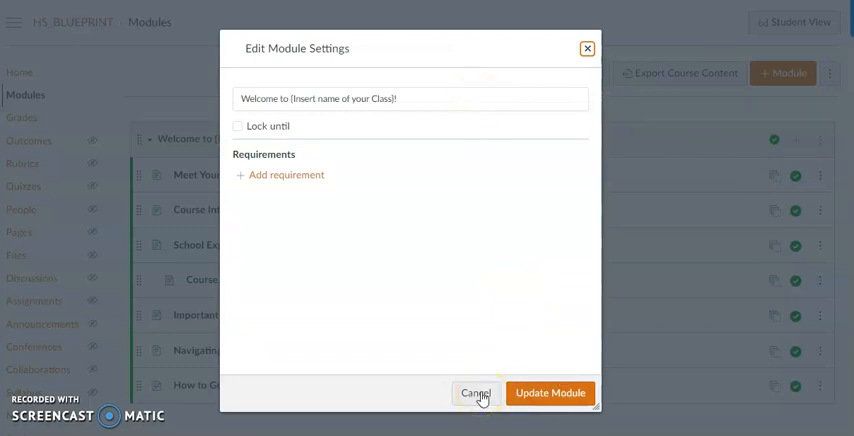
{"action": "left_click", "coordinate": [474, 392]}
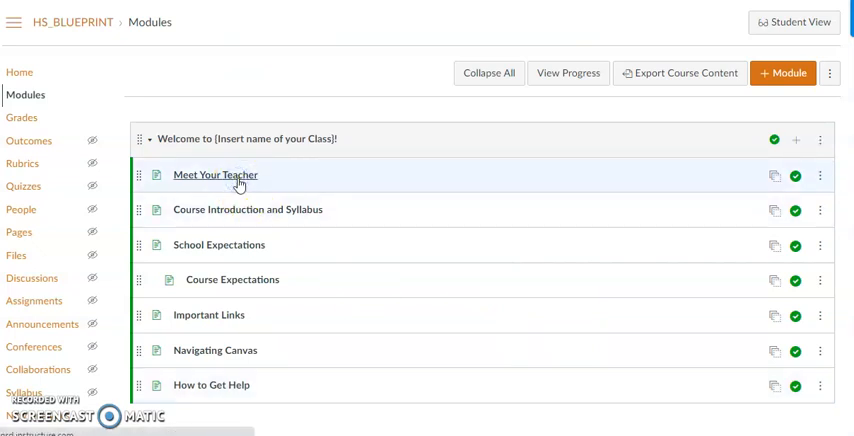
Open the Meet Your Teacher page from the Welcome module.
{"action": "left_click", "coordinate": [214, 176]}
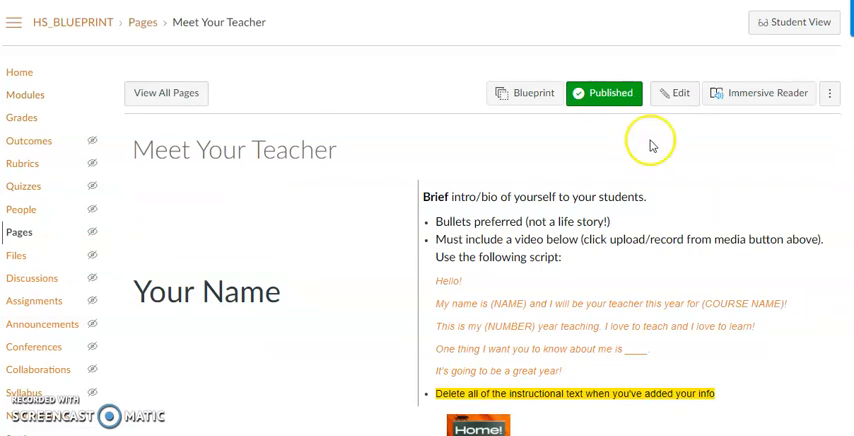
{"action": "mouse_move", "coordinate": [590, 250]}
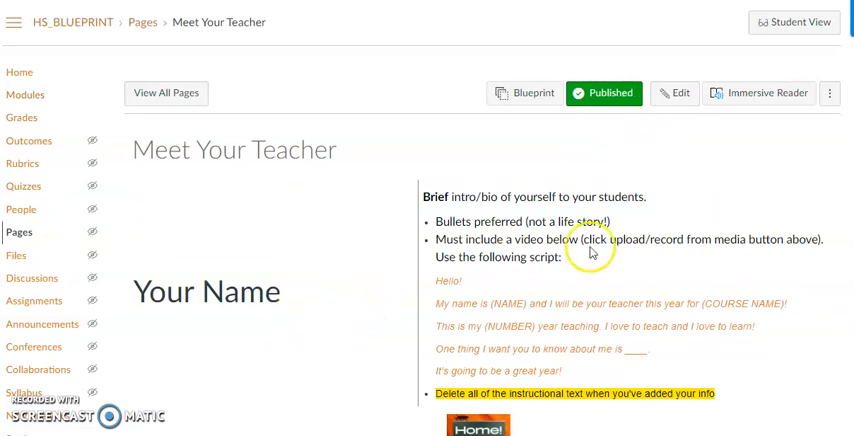
{"action": "mouse_move", "coordinate": [708, 216]}
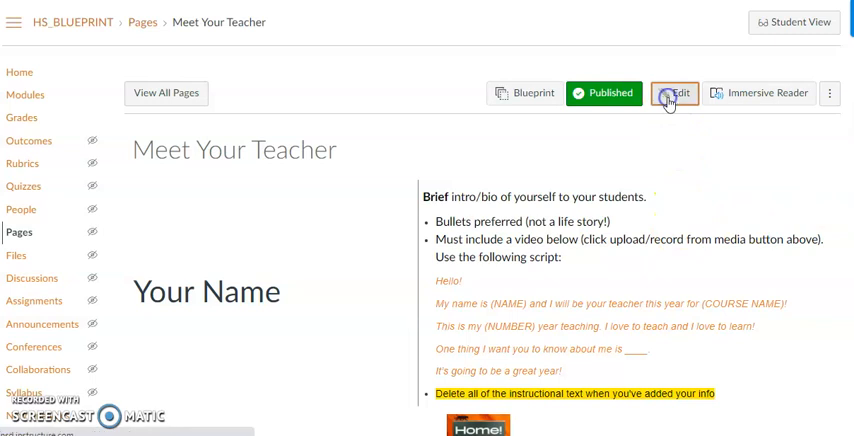
Edit the Meet Your Teacher page and show the media upload/record options.
{"action": "left_click", "coordinate": [674, 92]}
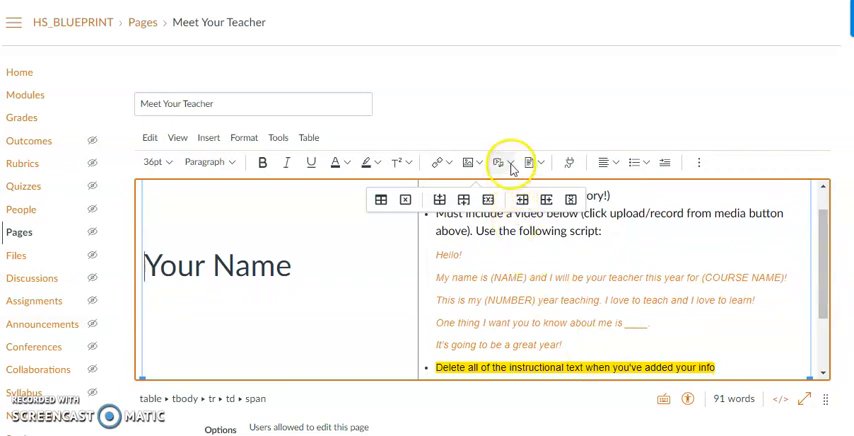
{"action": "left_click", "coordinate": [500, 162]}
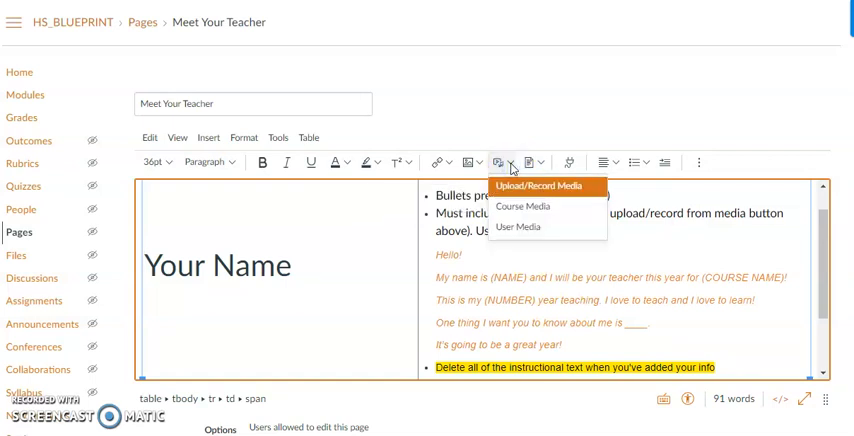
{"action": "mouse_move", "coordinate": [516, 188]}
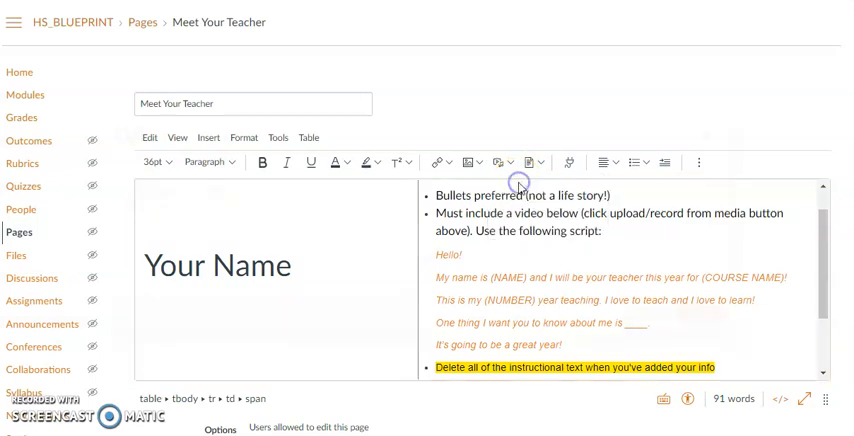
{"action": "left_click", "coordinate": [496, 162]}
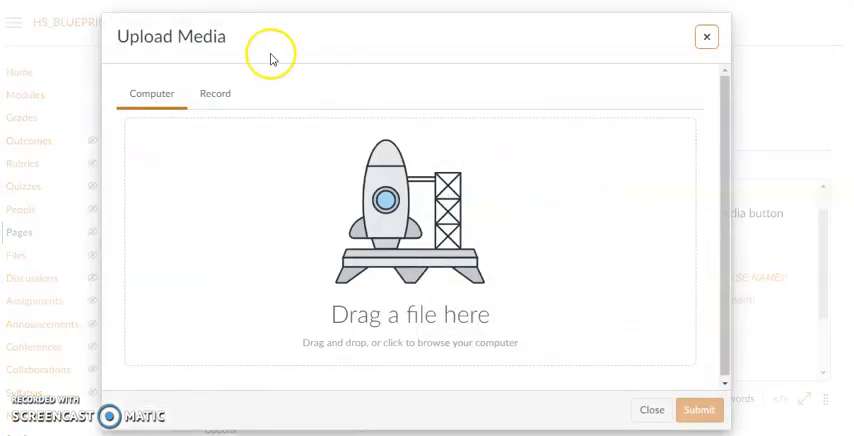
{"action": "mouse_move", "coordinate": [216, 92]}
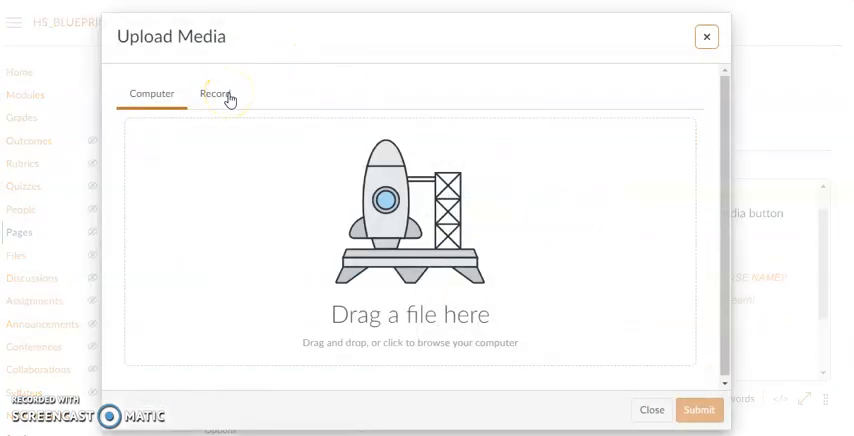
{"action": "left_click", "coordinate": [216, 92]}
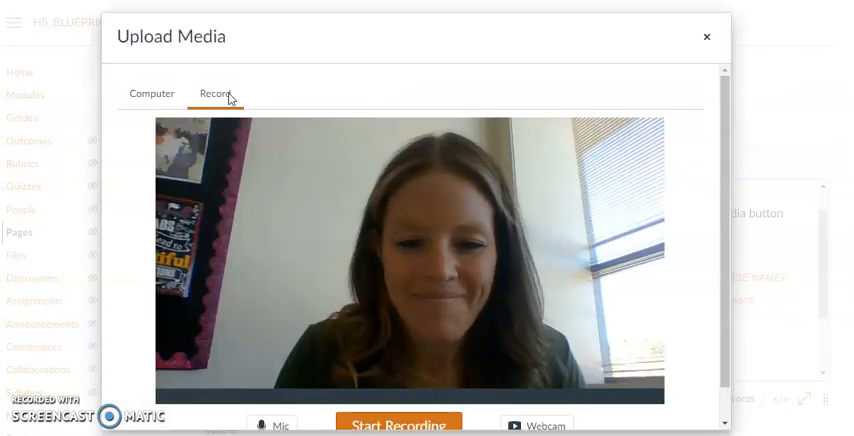
{"action": "mouse_move", "coordinate": [708, 36]}
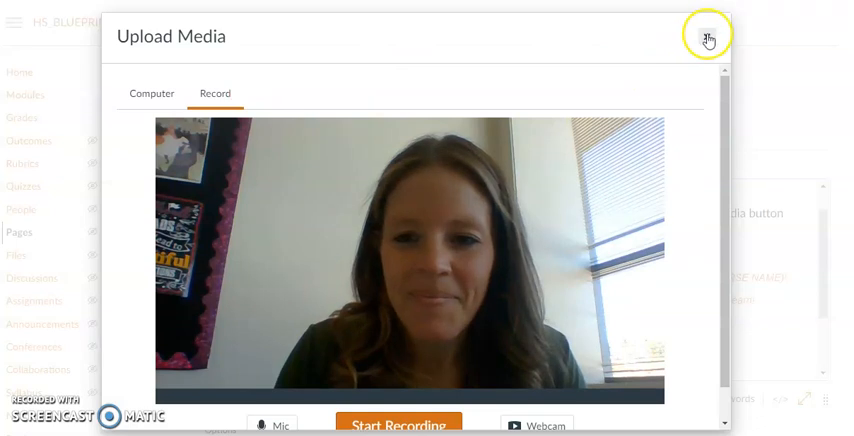
{"action": "left_click", "coordinate": [708, 36]}
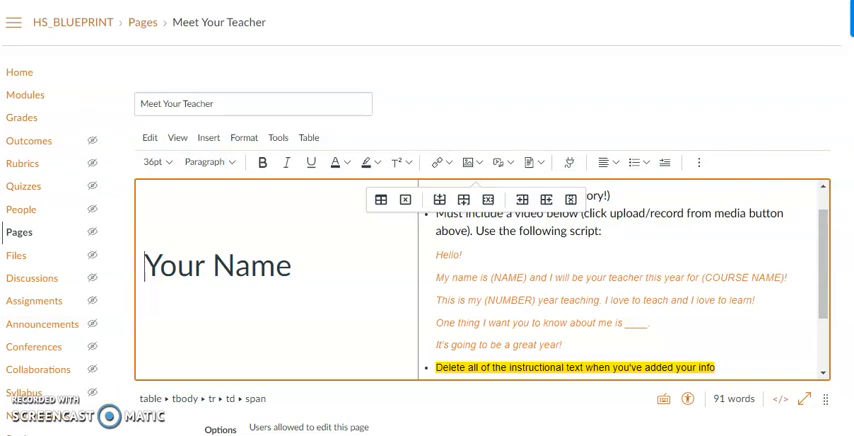
Scroll to the bottom of the Meet Your Teacher editor to leave without saving.
{"action": "scroll", "scroll_direction": "down", "scroll_amount": 3}
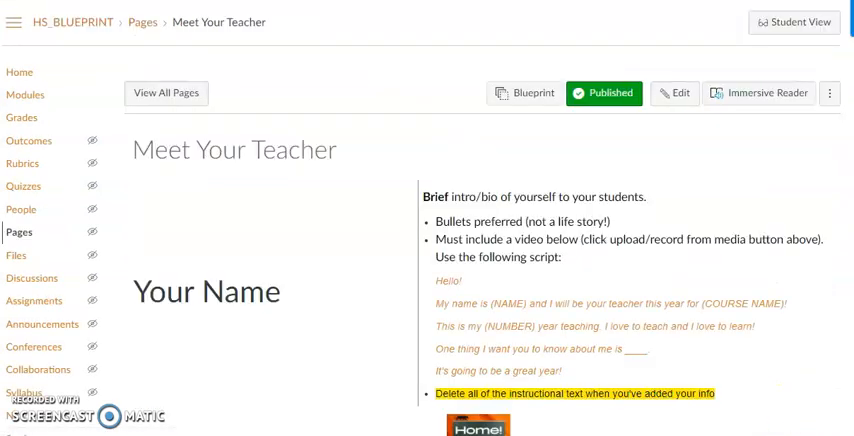
Use Next to advance to the Course Introduction and Syllabus page.
{"action": "scroll", "scroll_direction": "down", "scroll_amount": 3}
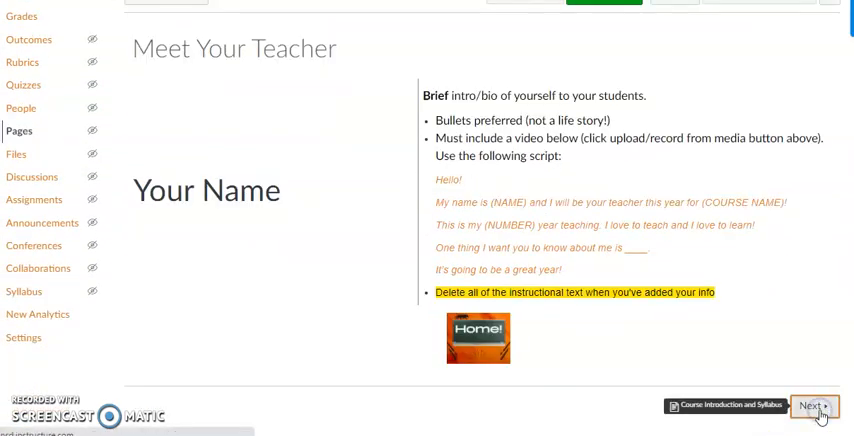
{"action": "left_click", "coordinate": [812, 406]}
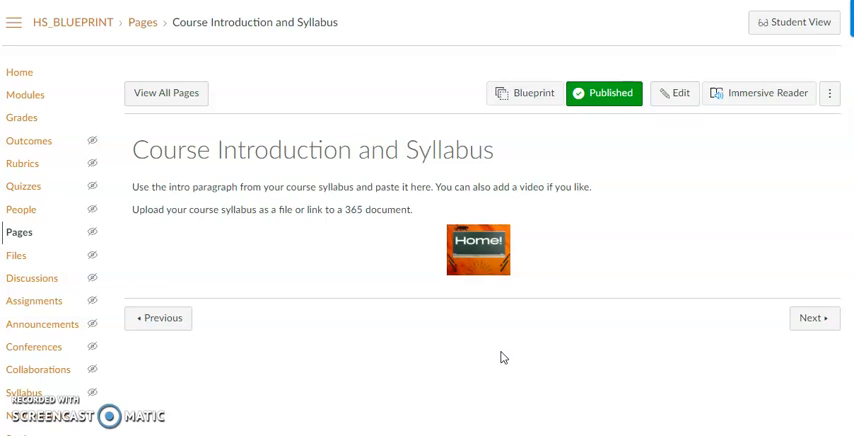
{"action": "mouse_move", "coordinate": [16, 256]}
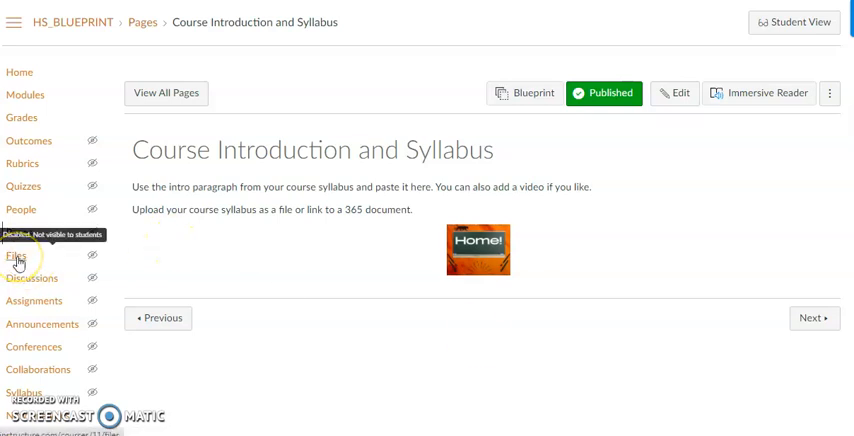
Upload the Honors Spanish IV Syllabus PDF into the course Files.
{"action": "left_click", "coordinate": [18, 256]}
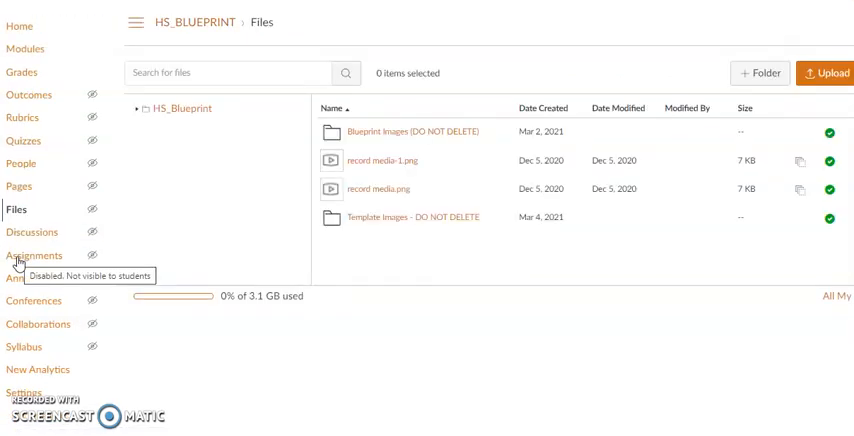
{"action": "mouse_move", "coordinate": [588, 88]}
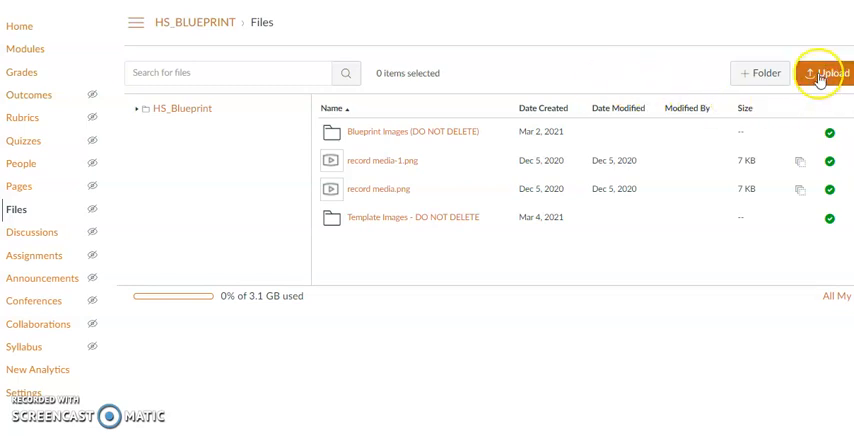
{"action": "left_click", "coordinate": [824, 72]}
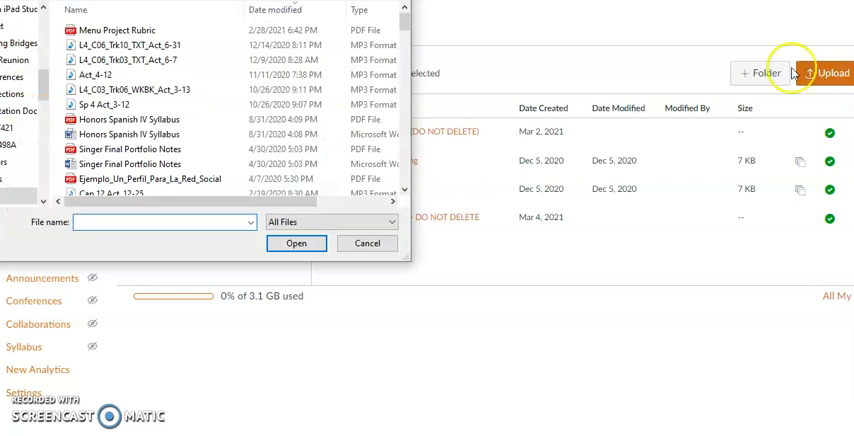
{"action": "left_click", "coordinate": [128, 118]}
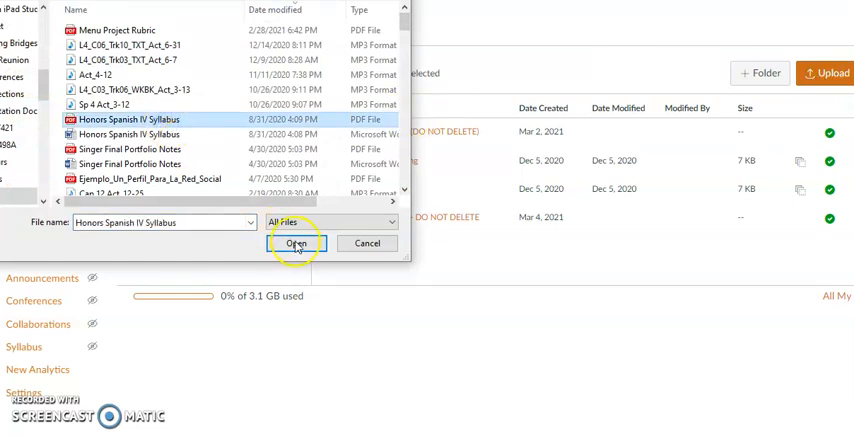
{"action": "left_click", "coordinate": [296, 242]}
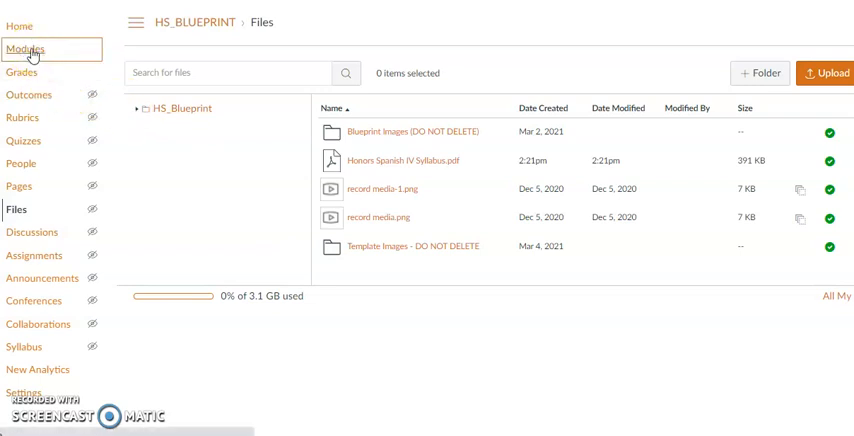
From Modules, open the Course Introduction and Syllabus page in the editor.
{"action": "left_click", "coordinate": [28, 48]}
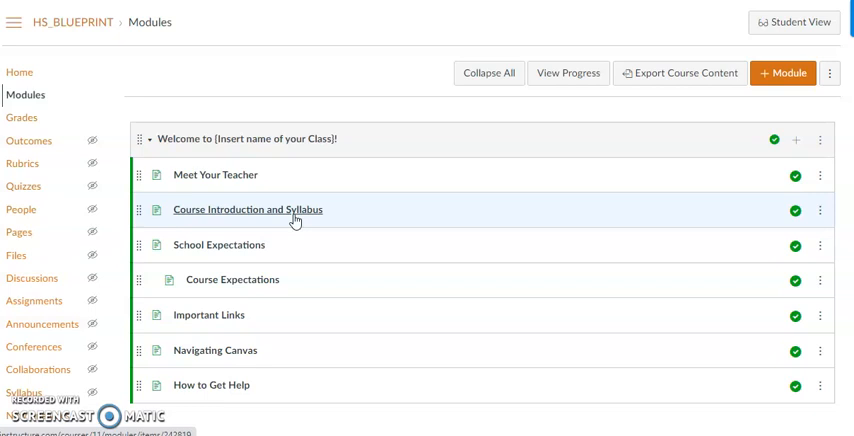
{"action": "left_click", "coordinate": [248, 208]}
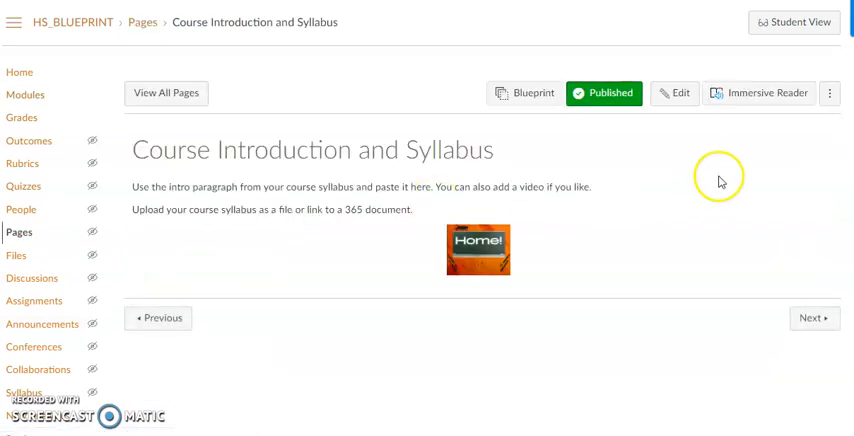
{"action": "left_click", "coordinate": [680, 92]}
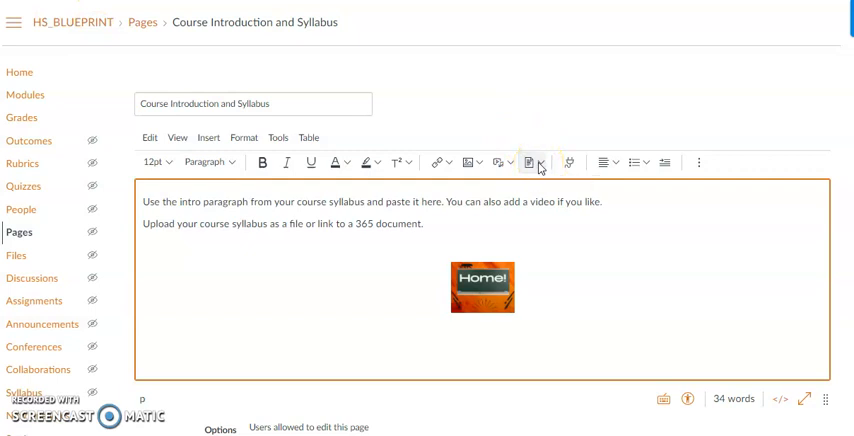
Return to the Course Introduction and Syllabus page showing the Honors Spanish IV Syllabus PDF link.
{"action": "left_click", "coordinate": [532, 162]}
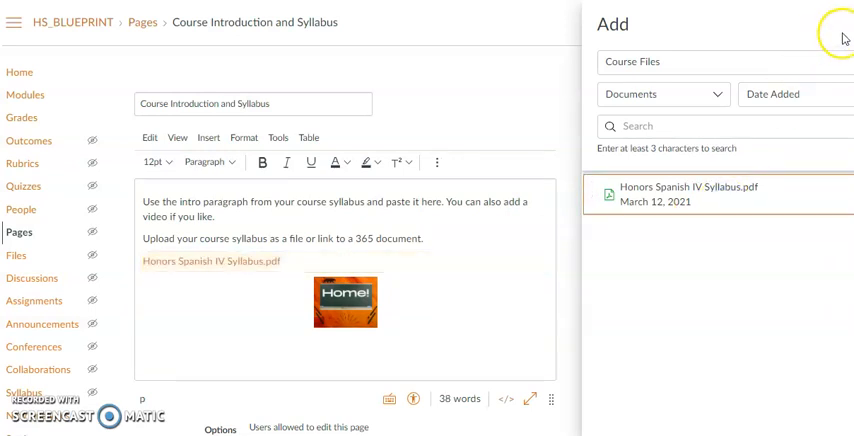
{"action": "left_click", "coordinate": [844, 38]}
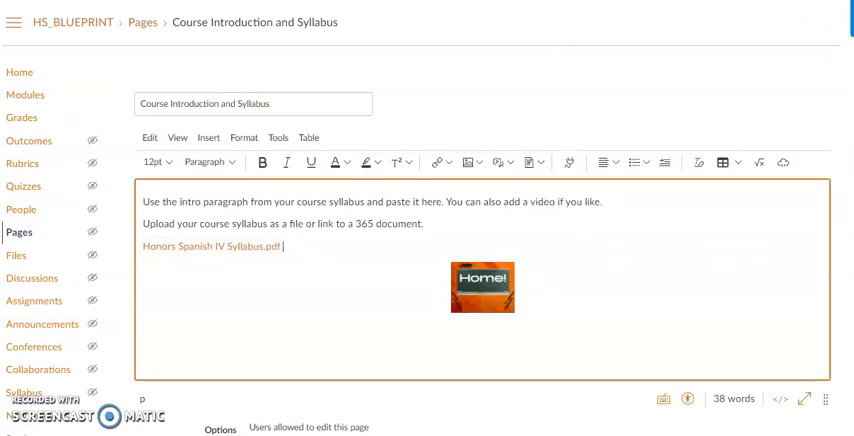
{"action": "scroll", "scroll_direction": "down", "scroll_amount": 3}
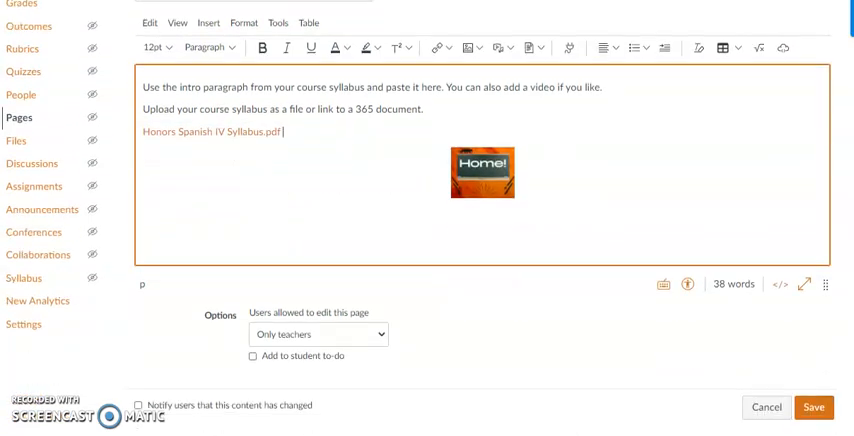
{"action": "mouse_move", "coordinate": [796, 352]}
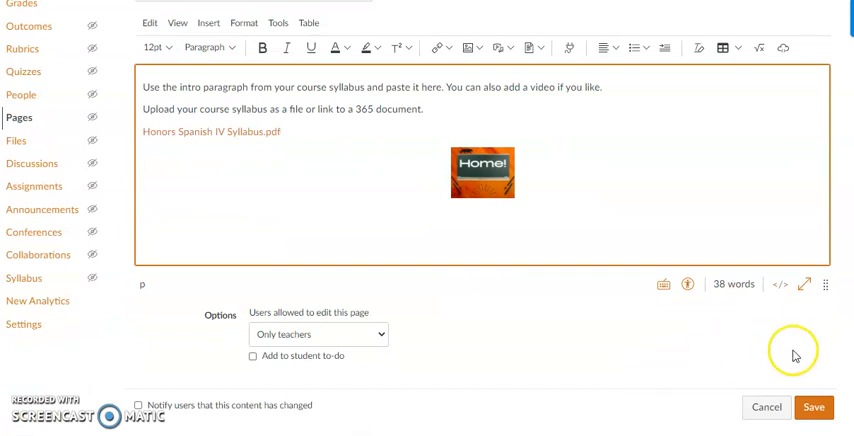
{"action": "mouse_move", "coordinate": [696, 368]}
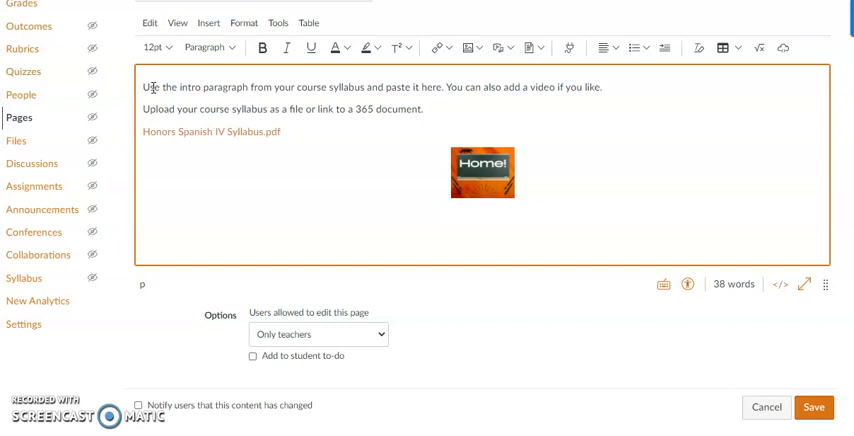
{"action": "mouse_move", "coordinate": [766, 408]}
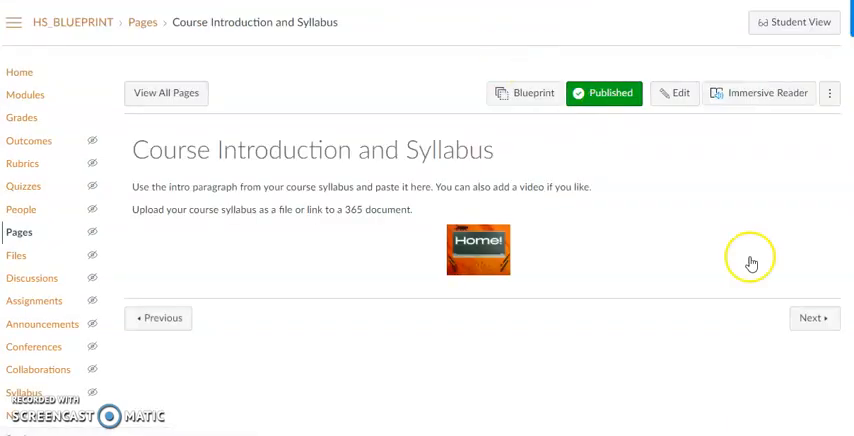
Go to the School Expectations page and read down to the HS Student Handbook link.
{"action": "left_click", "coordinate": [812, 318]}
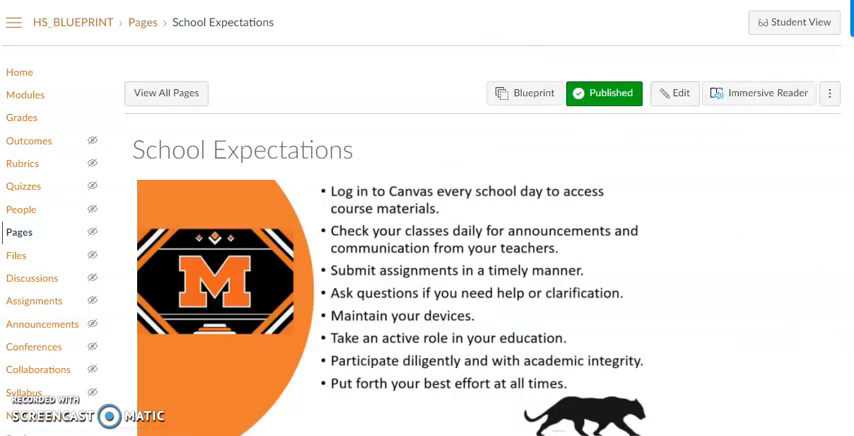
{"action": "scroll", "scroll_direction": "down", "scroll_amount": 3}
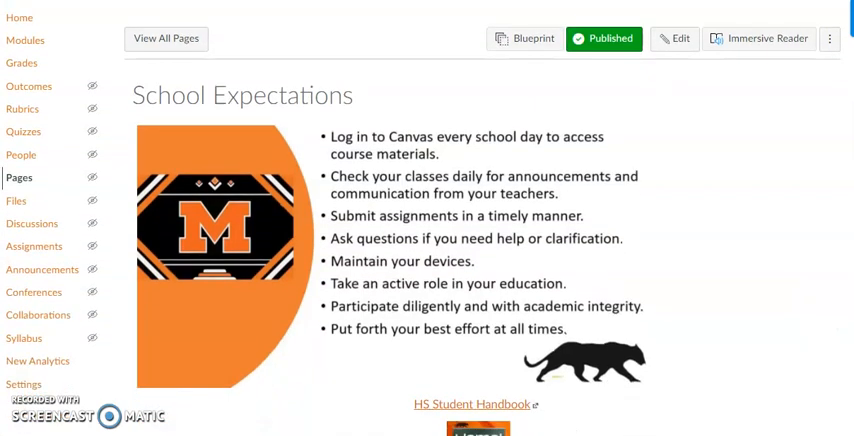
{"action": "scroll", "scroll_direction": "down", "scroll_amount": 3}
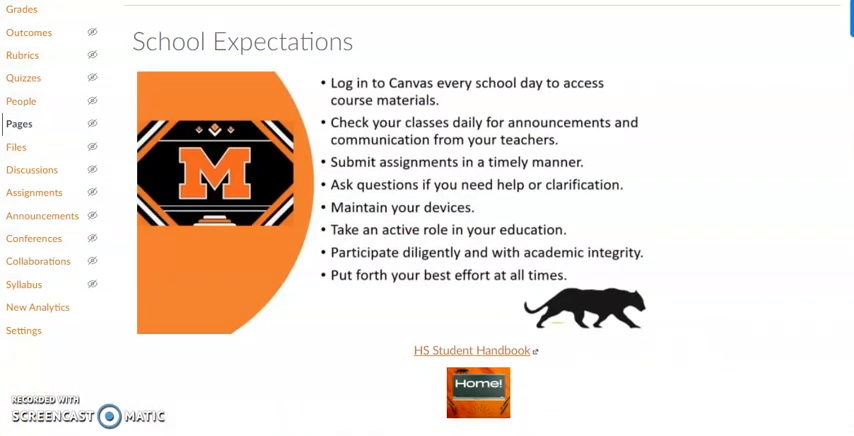
{"action": "scroll", "scroll_direction": "down", "scroll_amount": 3}
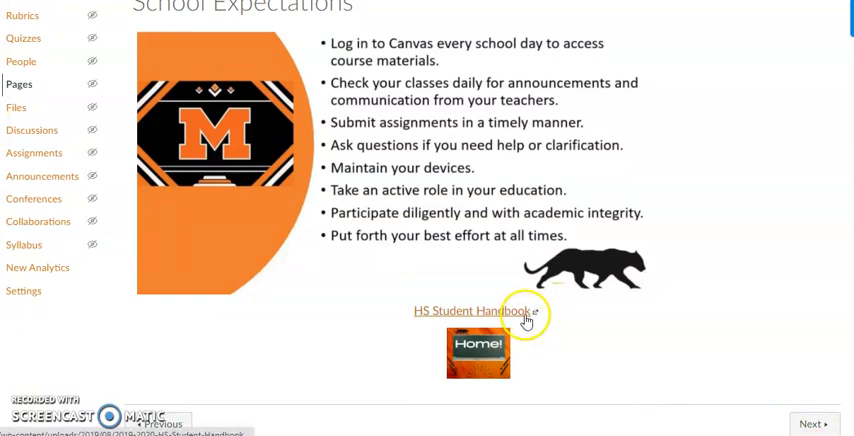
{"action": "mouse_move", "coordinate": [656, 338]}
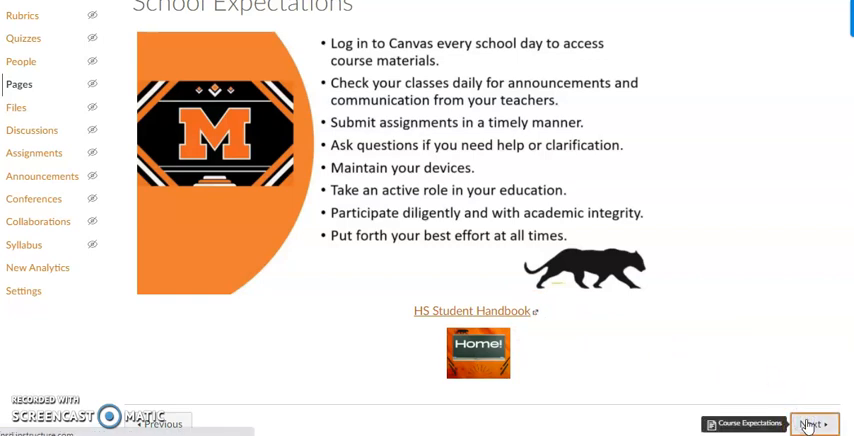
Advance to the Course Expectations page with its template instructions.
{"action": "left_click", "coordinate": [812, 424]}
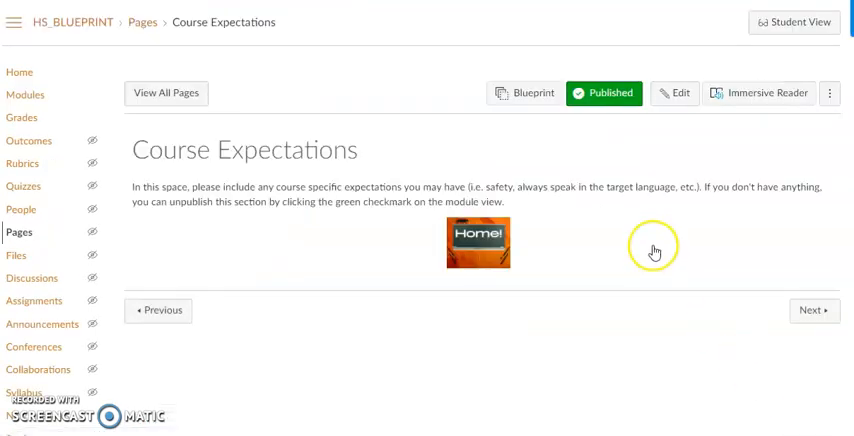
{"action": "mouse_move", "coordinate": [652, 248]}
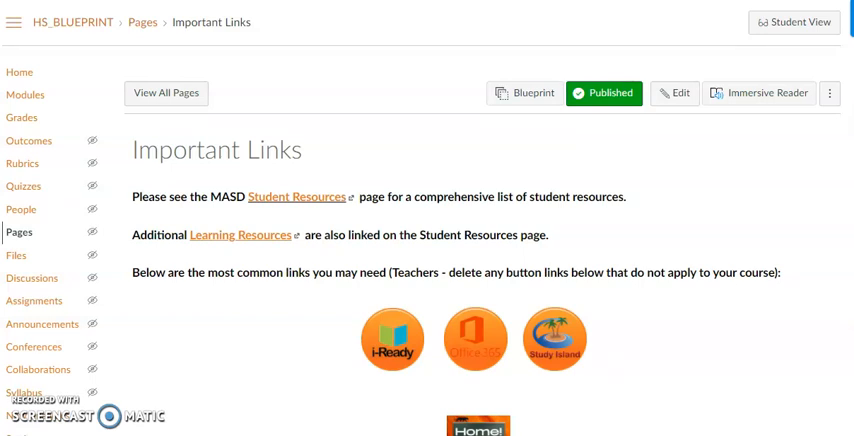
{"action": "scroll", "scroll_direction": "down", "scroll_amount": 3}
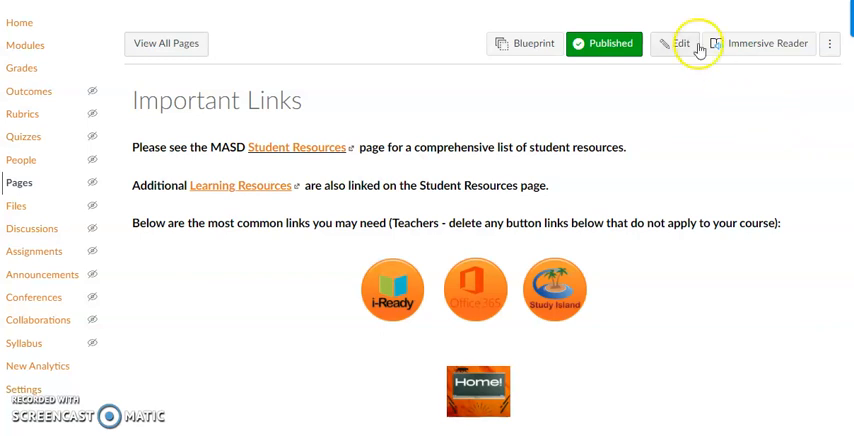
{"action": "left_click", "coordinate": [680, 44]}
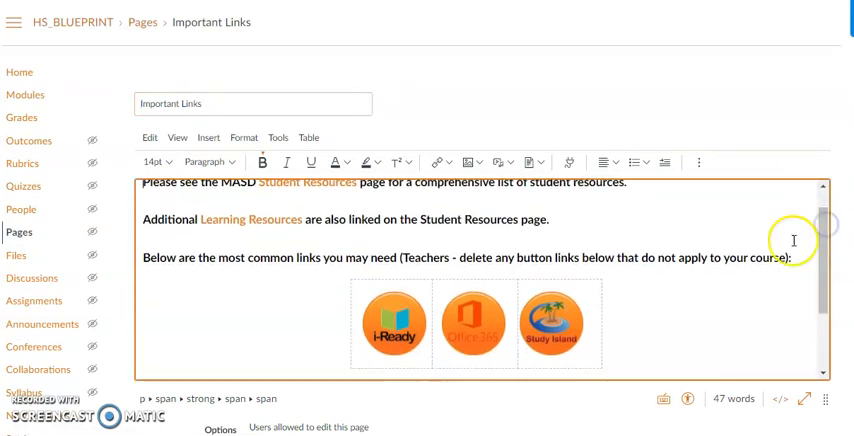
{"action": "mouse_move", "coordinate": [798, 244]}
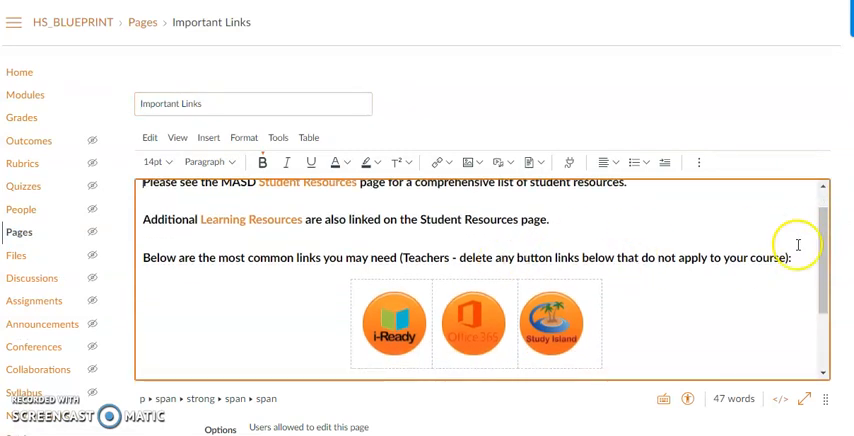
{"action": "scroll", "scroll_direction": "down", "scroll_amount": 3}
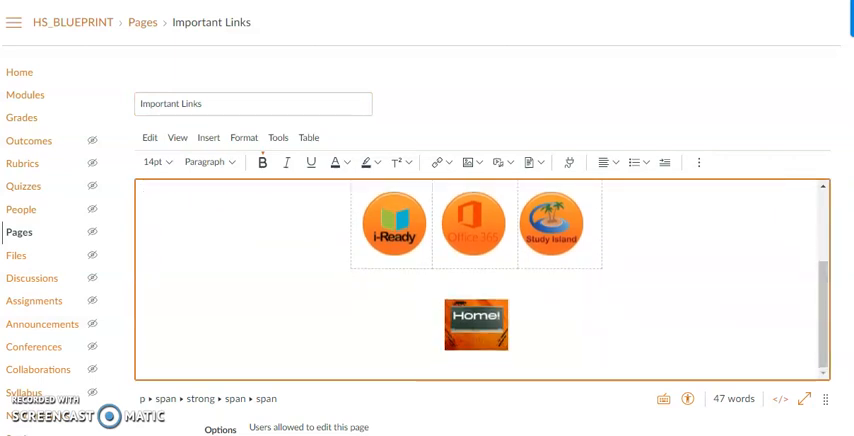
{"action": "scroll", "scroll_direction": "down", "scroll_amount": 3}
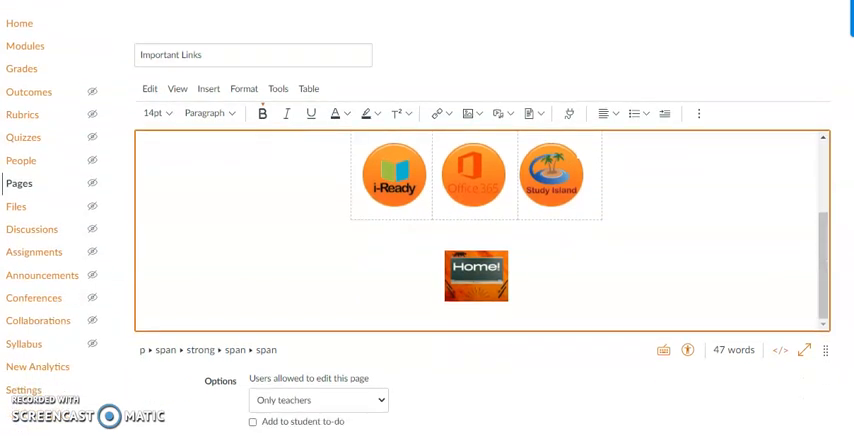
{"action": "scroll", "scroll_direction": "down", "scroll_amount": 3}
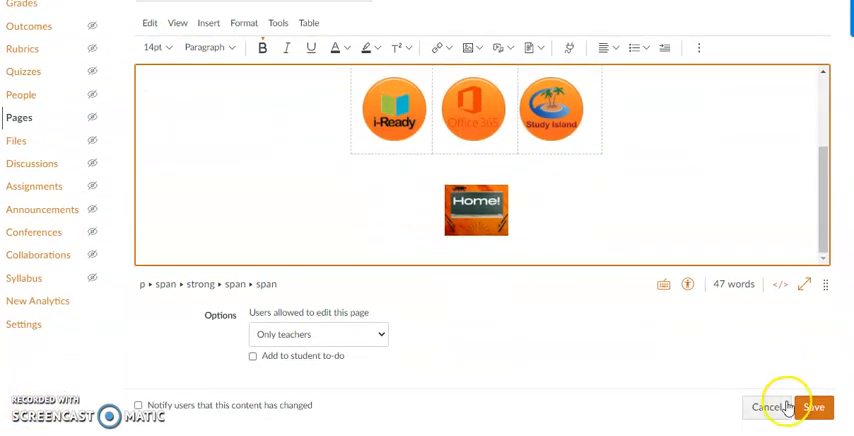
{"action": "left_click", "coordinate": [812, 408]}
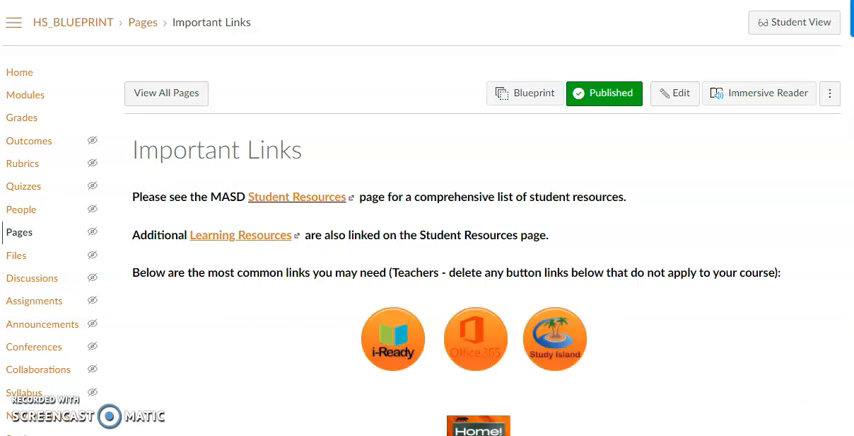
{"action": "scroll", "scroll_direction": "down", "scroll_amount": 3}
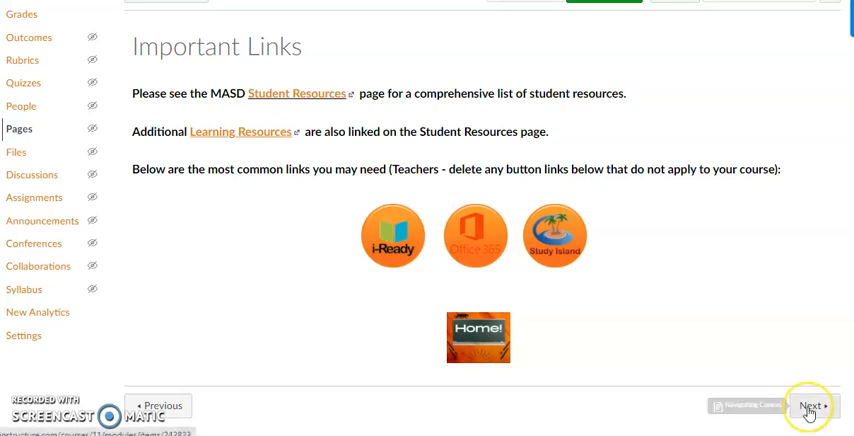
Go to the Navigating Canvas page and read through its icon table.
{"action": "left_click", "coordinate": [812, 406]}
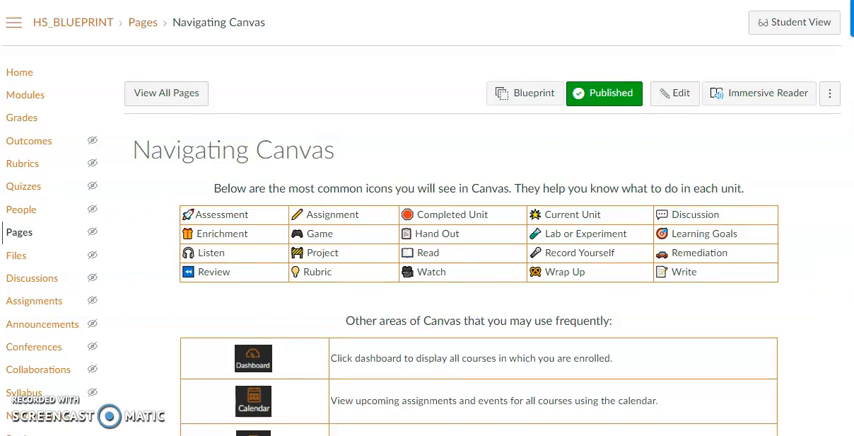
{"action": "scroll", "scroll_direction": "down", "scroll_amount": 3}
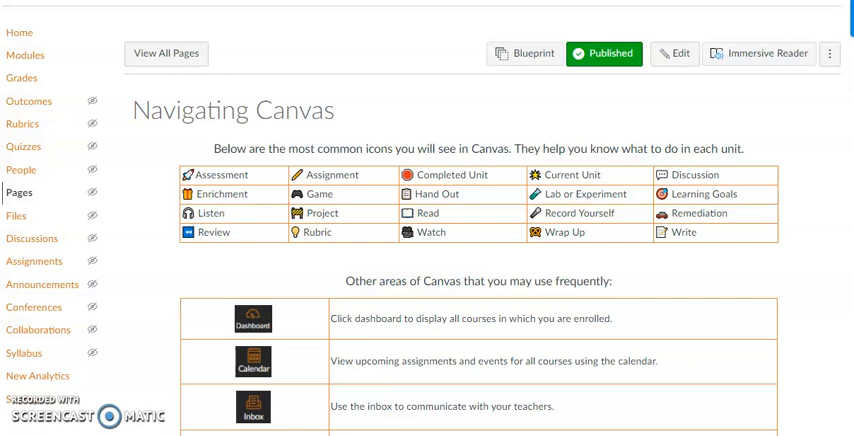
{"action": "scroll", "scroll_direction": "down", "scroll_amount": 3}
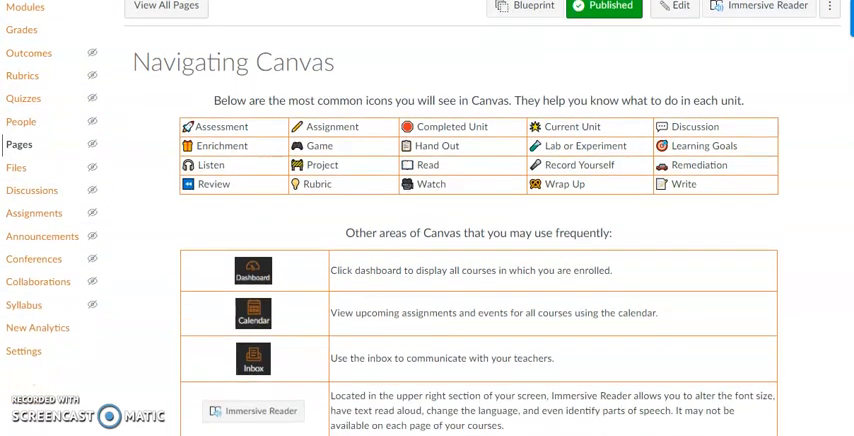
{"action": "scroll", "scroll_direction": "down", "scroll_amount": 3}
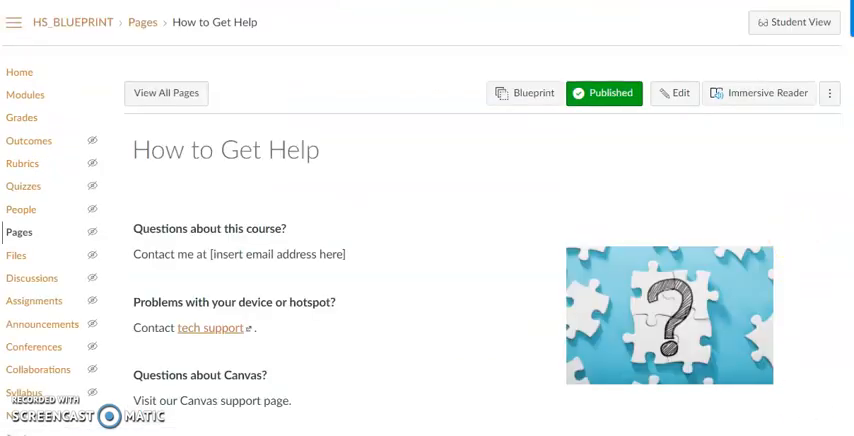
Read down the How to Get Help contact sections to the Home button.
{"action": "scroll", "scroll_direction": "down", "scroll_amount": 3}
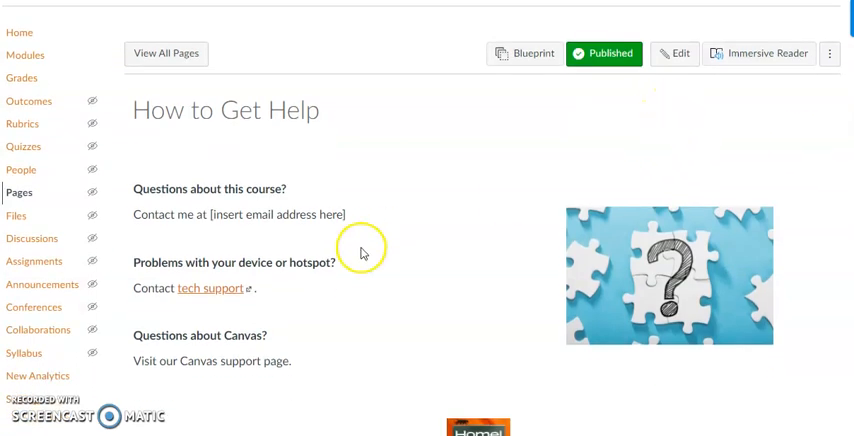
{"action": "mouse_move", "coordinate": [220, 230]}
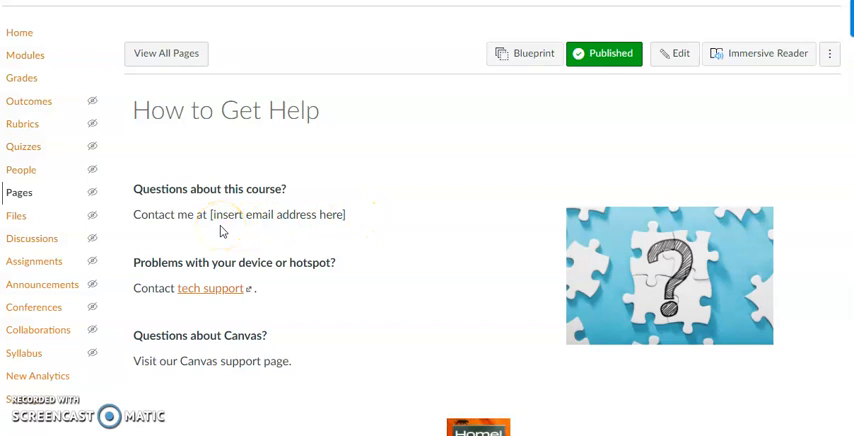
{"action": "scroll", "scroll_direction": "down", "scroll_amount": 3}
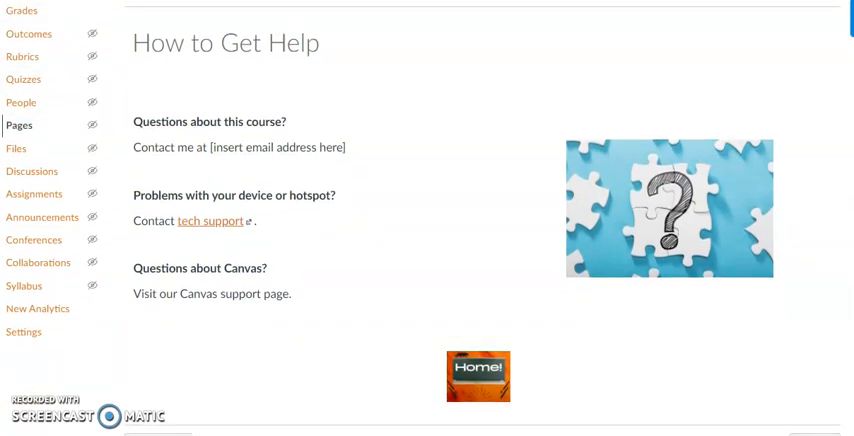
{"action": "mouse_move", "coordinate": [314, 248]}
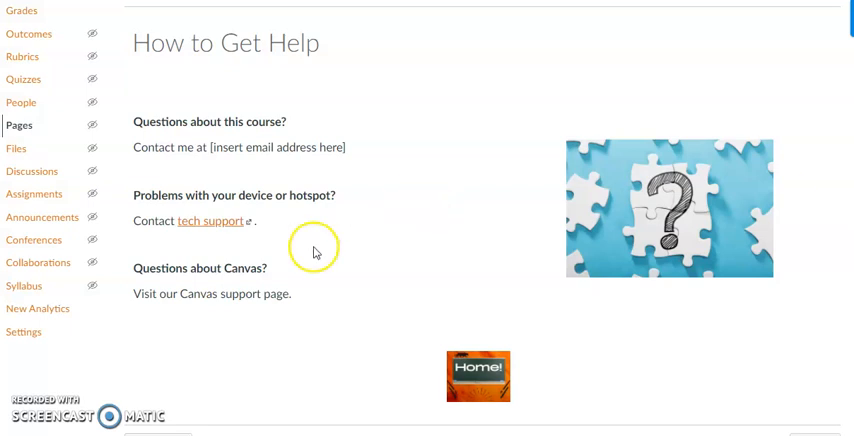
{"action": "scroll", "scroll_direction": "down", "scroll_amount": 3}
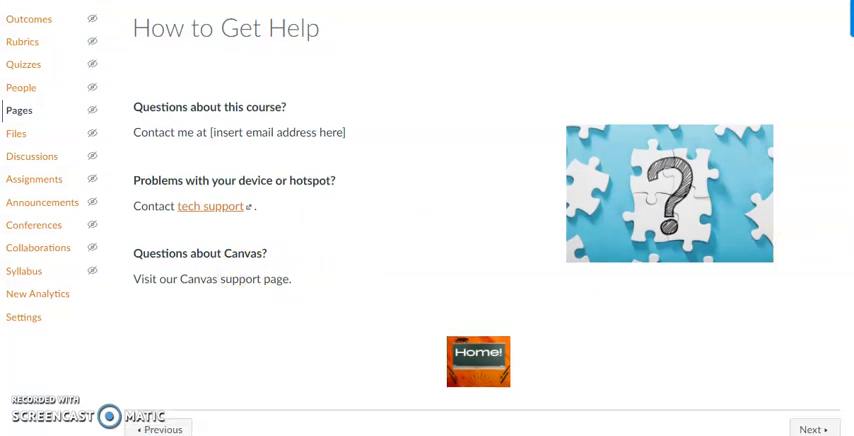